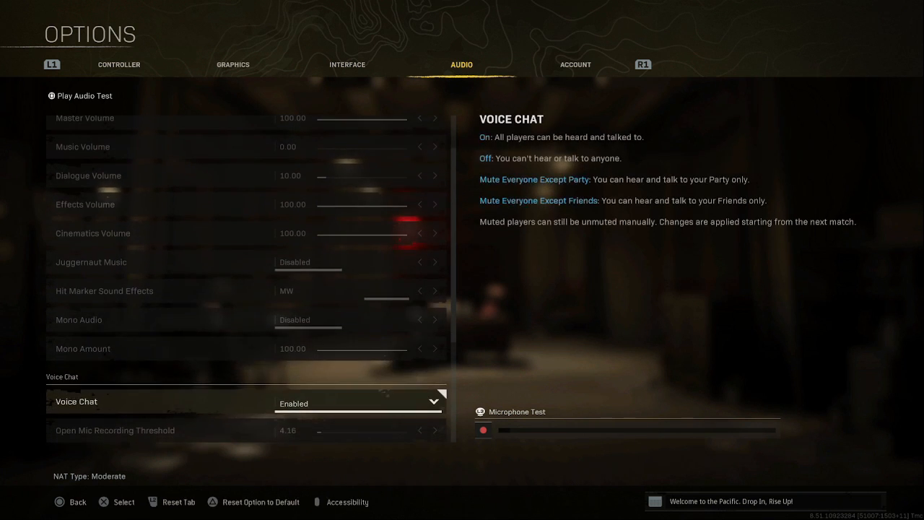
# In Warzone audio options, keep Voice Chat enabled and set passenger War Tracks to Disabled
pyautogui.scroll(-3)
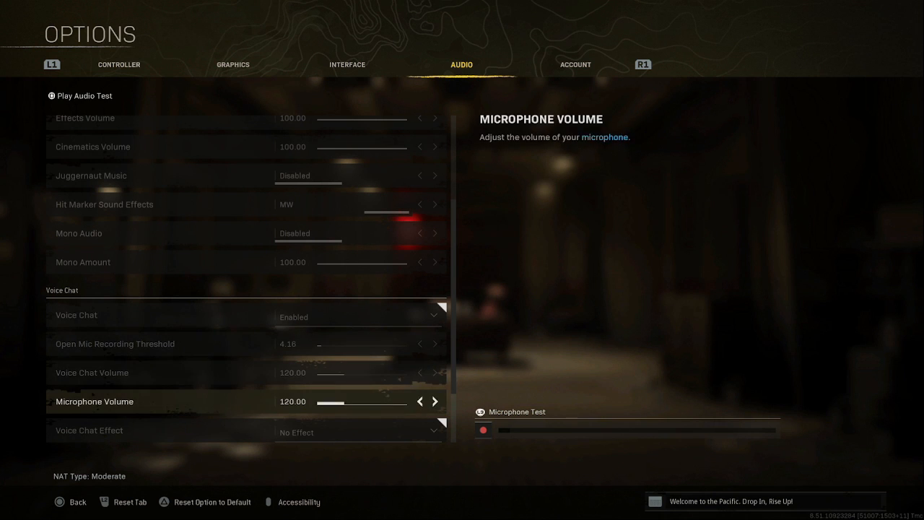
pyautogui.scroll(-3)
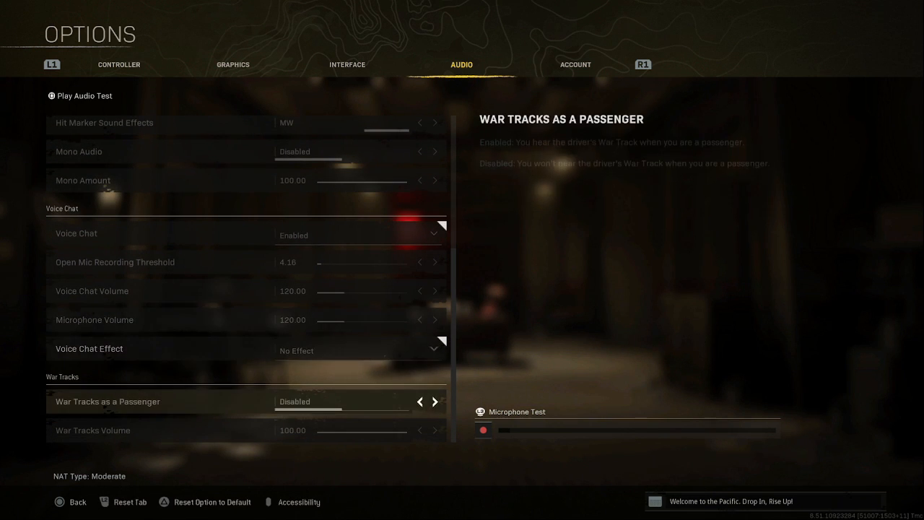
pyautogui.click(107, 401)
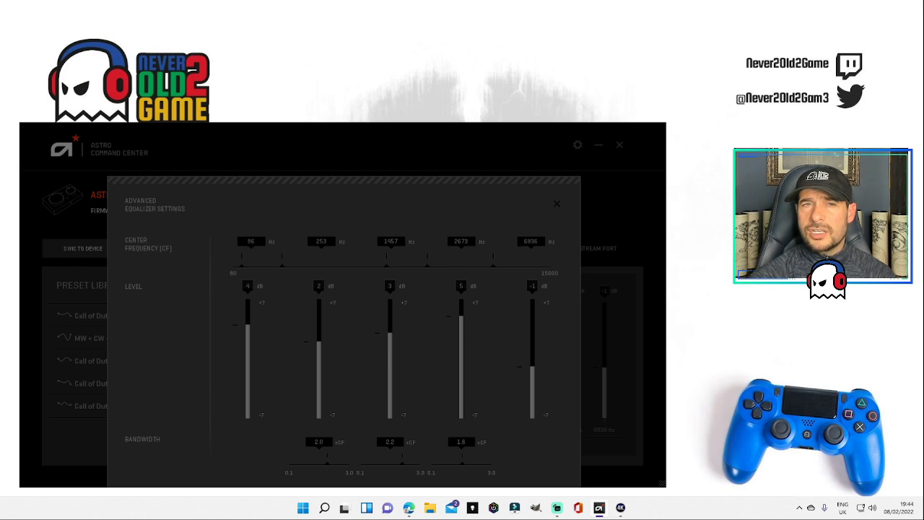
pyautogui.moveTo(255, 298)
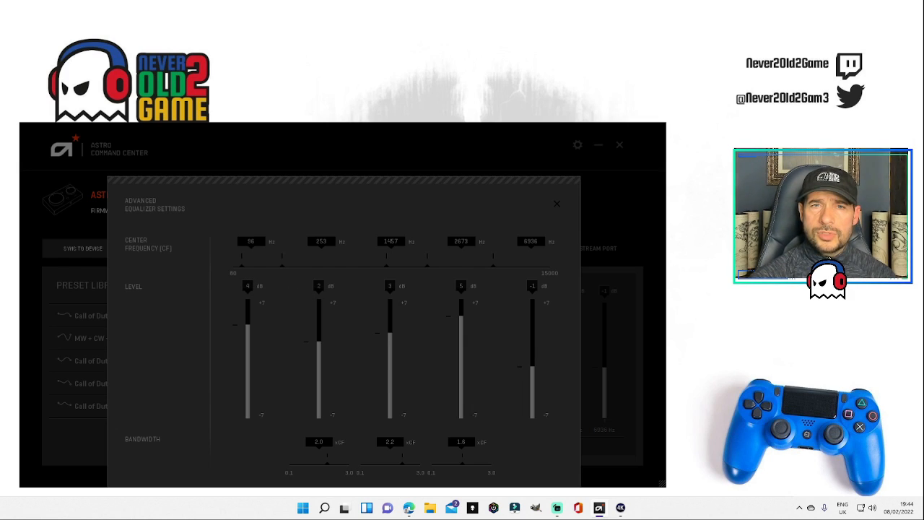
pyautogui.moveTo(380, 291)
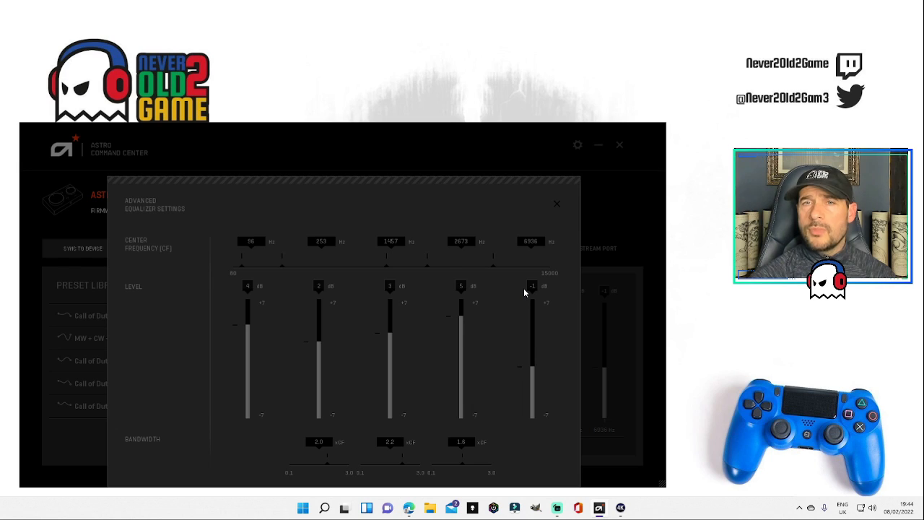
pyautogui.moveTo(520, 293)
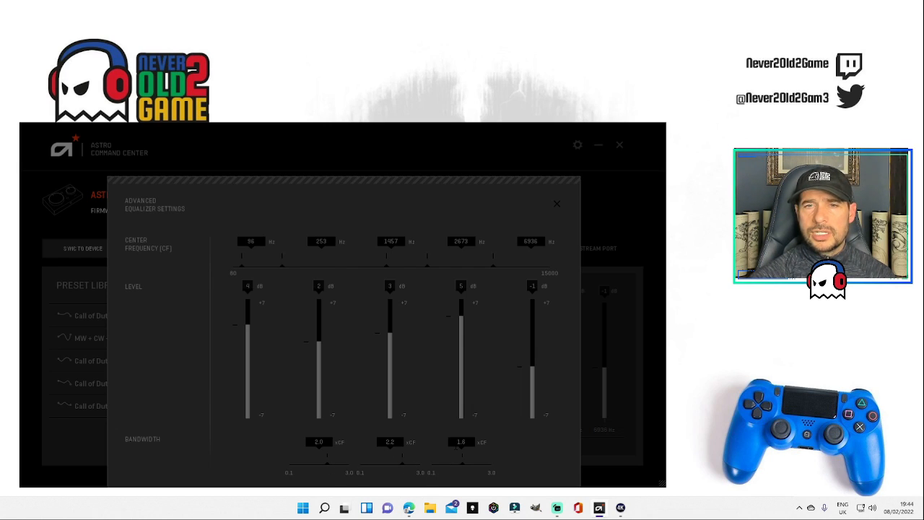
# Drag the EQ band level sliders to 4, 2, 3, 5 and -1 dB
pyautogui.moveTo(462, 414); pyautogui.dragTo(462, 315)
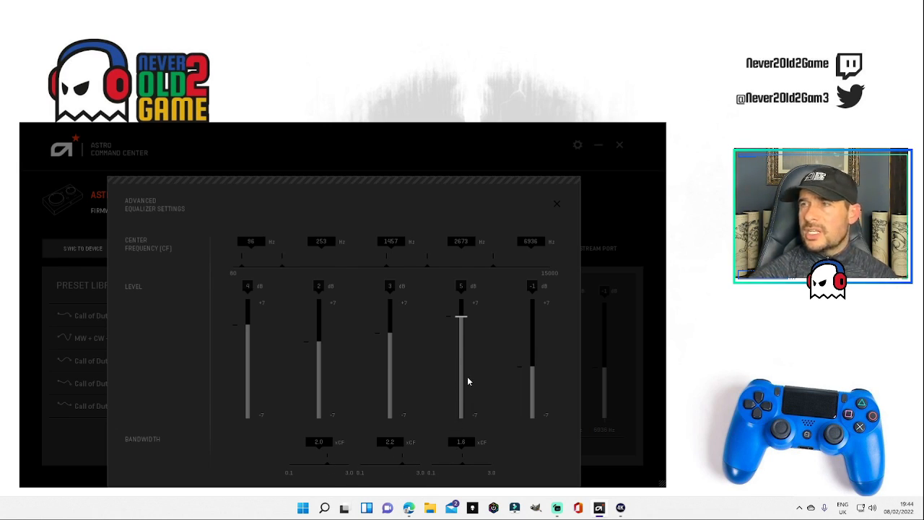
pyautogui.moveTo(461, 345)
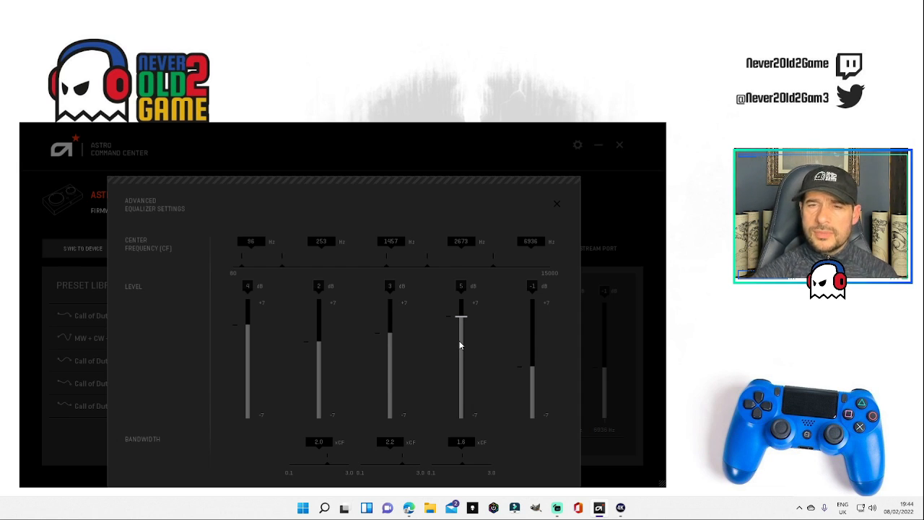